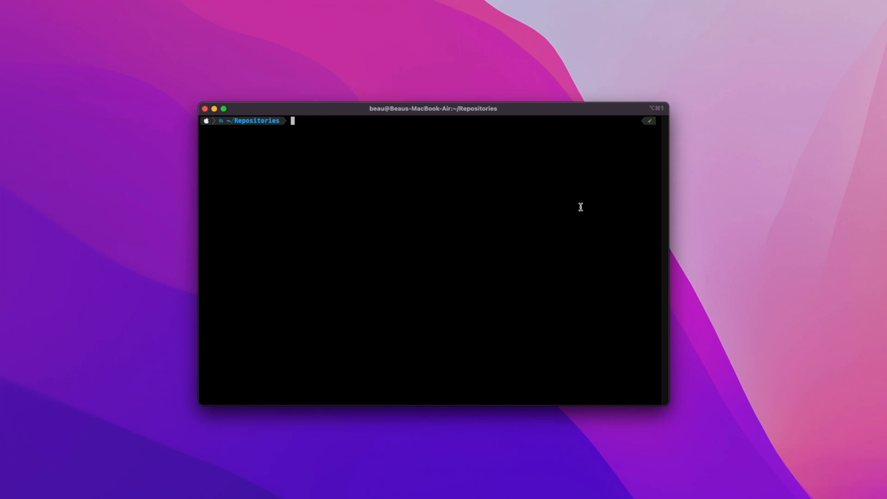
Create and enter the vapor-generator folder, run brew install vapor, and start vapor new
text(mkdir vapor-generator)
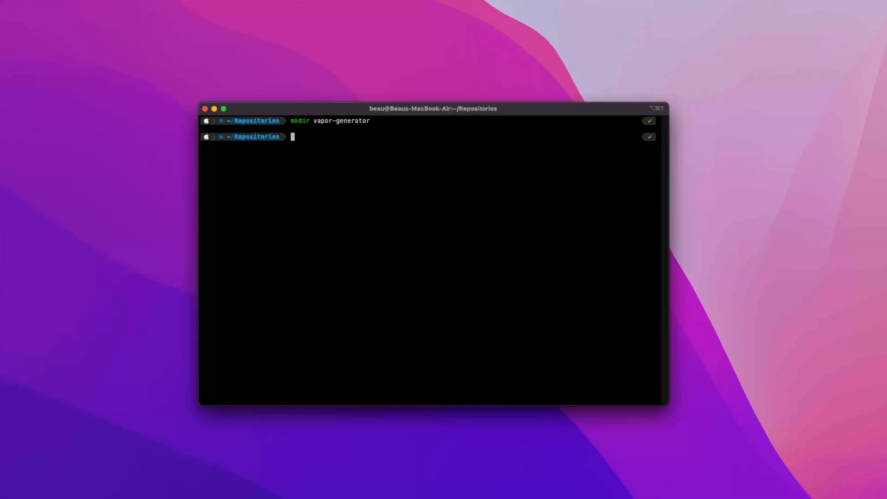
text(cd vapor-generator)
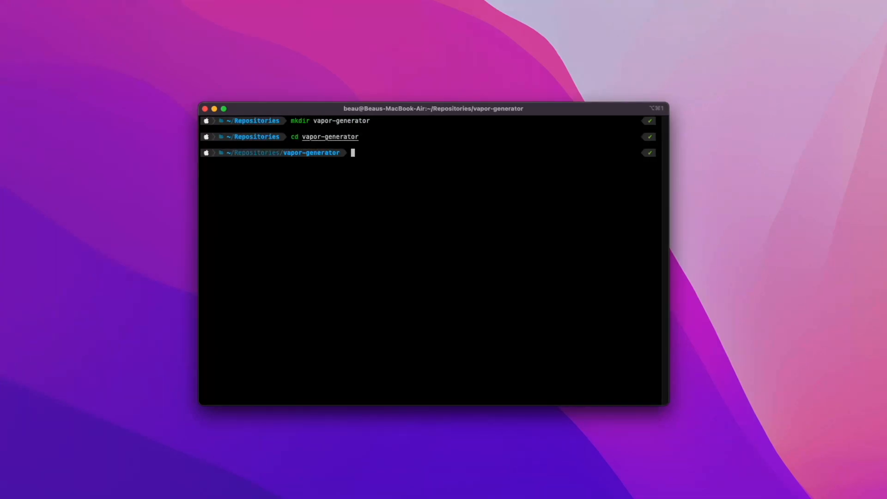
text(brew install vapor)
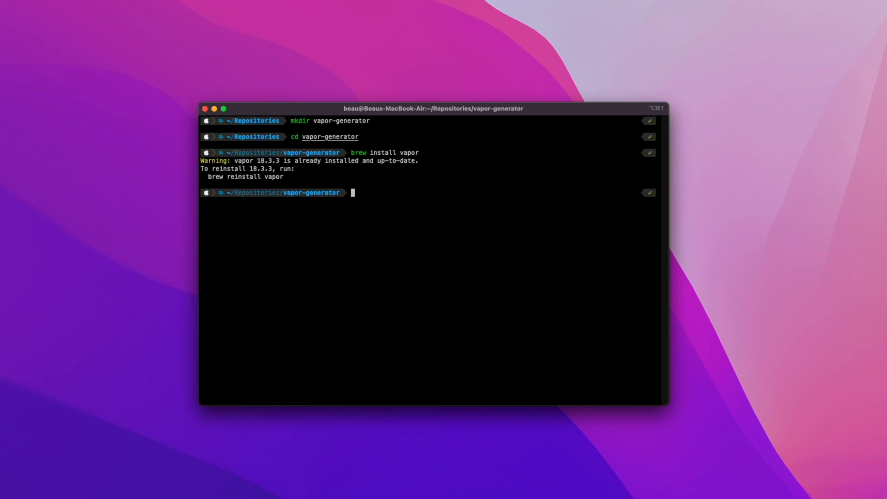
text(vapor new vapor-server)
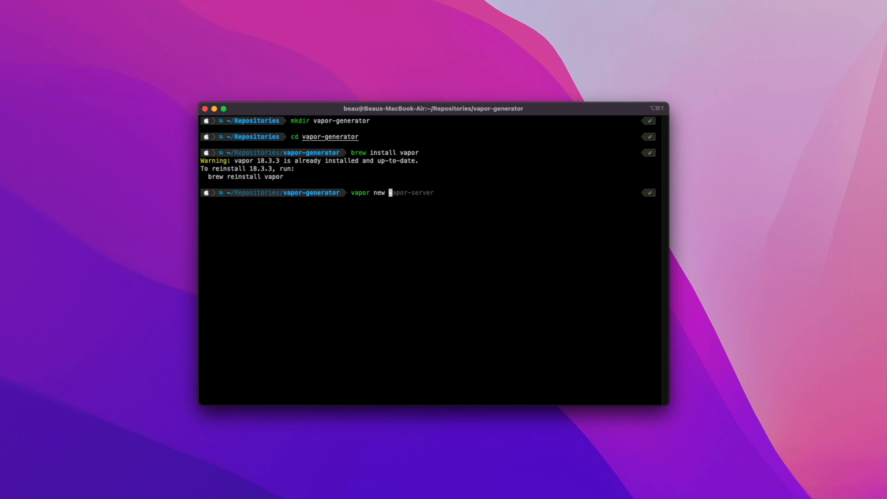
Generate the vapor-generator project answering n for Fluent and y for Leaf
text(vapor-generator)
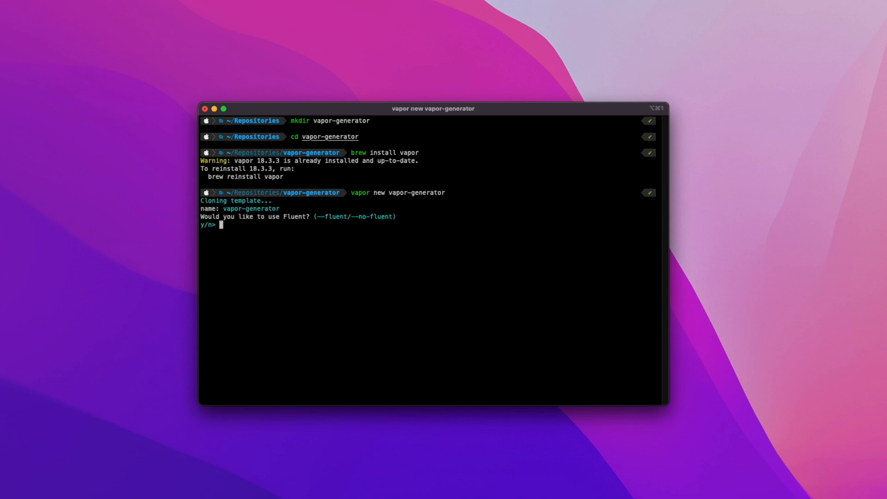
text(n)
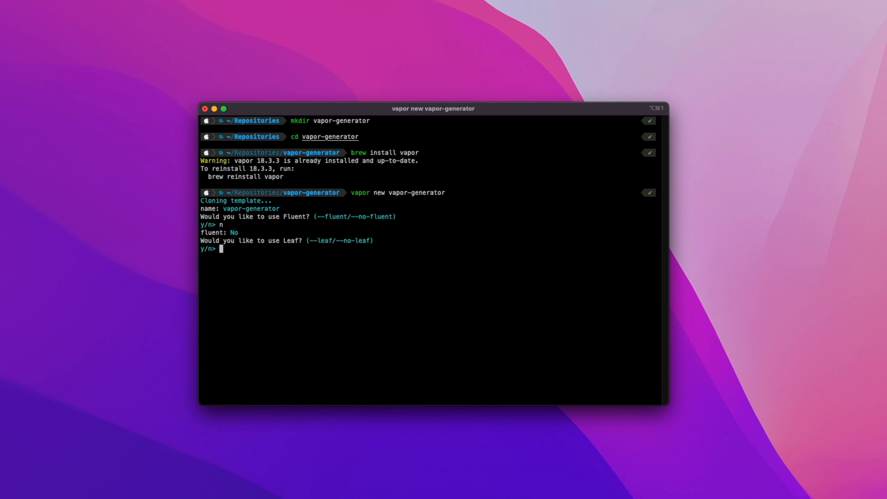
text(y)
text(cd vapor-generator)
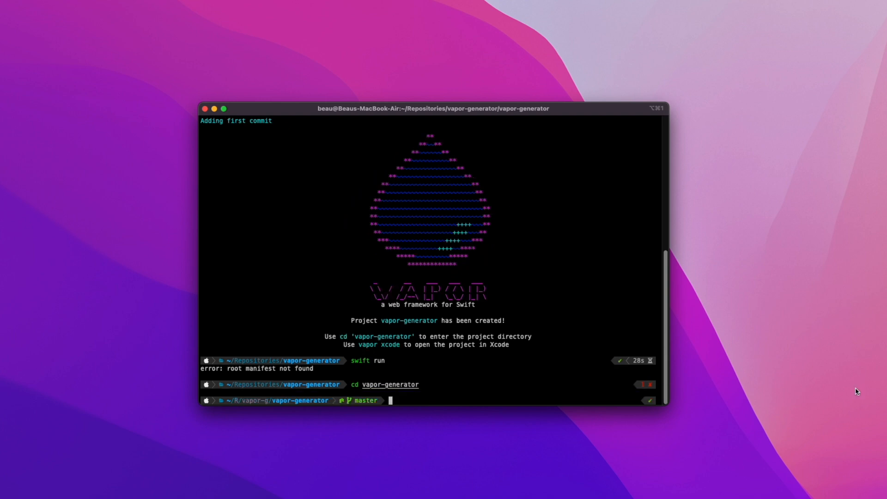
Build and start the server with swift run, stop it with Ctrl+C, then run it again
text(swift run)
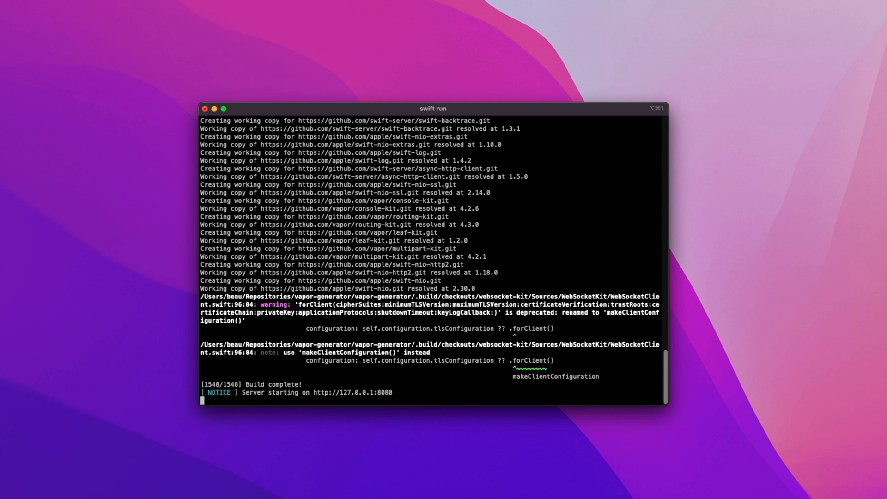
key(ctrl+c)
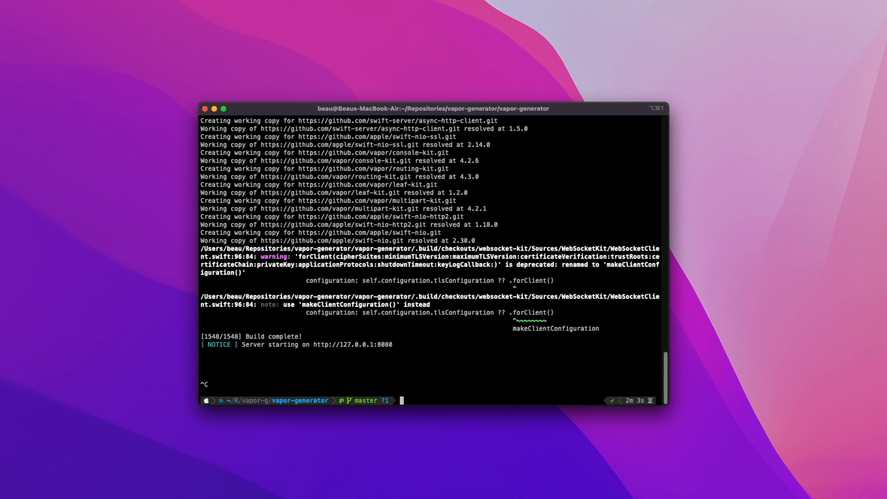
text(swift run)
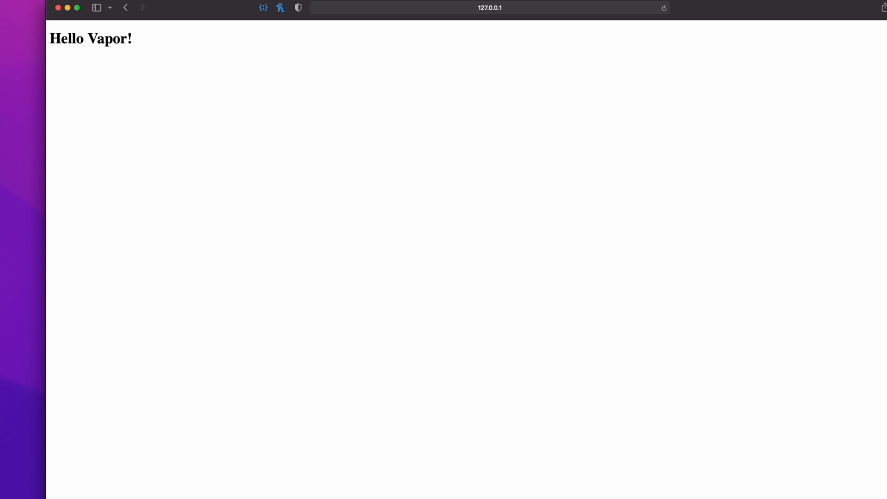
Load 127.0.0.1:8080/hello in Safari to see the Hello, world! response
text(127.0.0.1:8080/h)
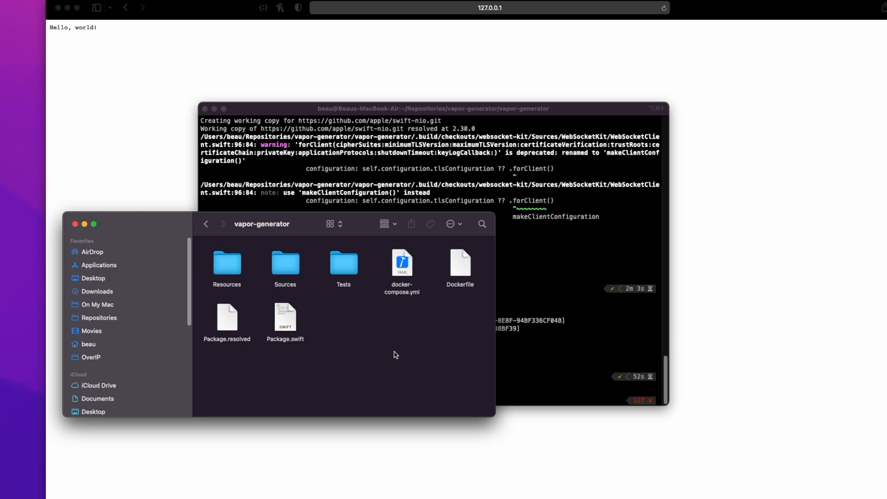
mouse_move(286, 319)
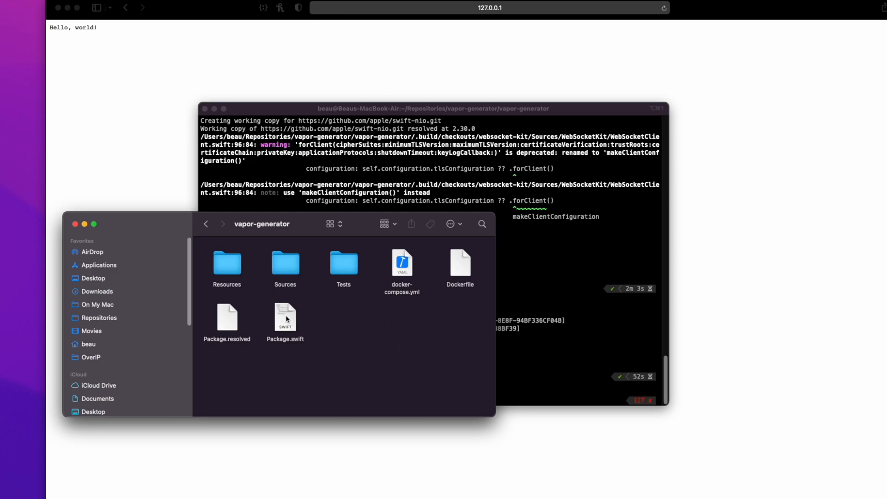
Open the project's Package.swift from Finder so it loads in Xcode
double_click(284, 316)
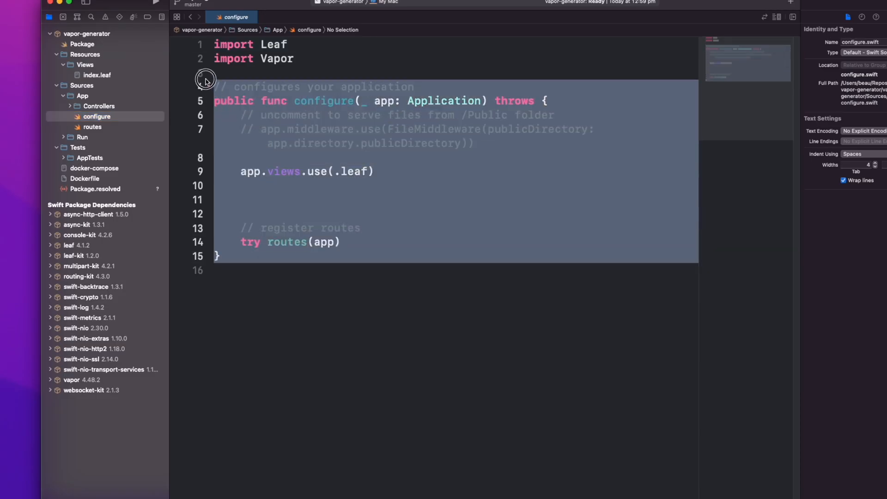
Review configure.swift, then show routes.swift in the editor
click(338, 213)
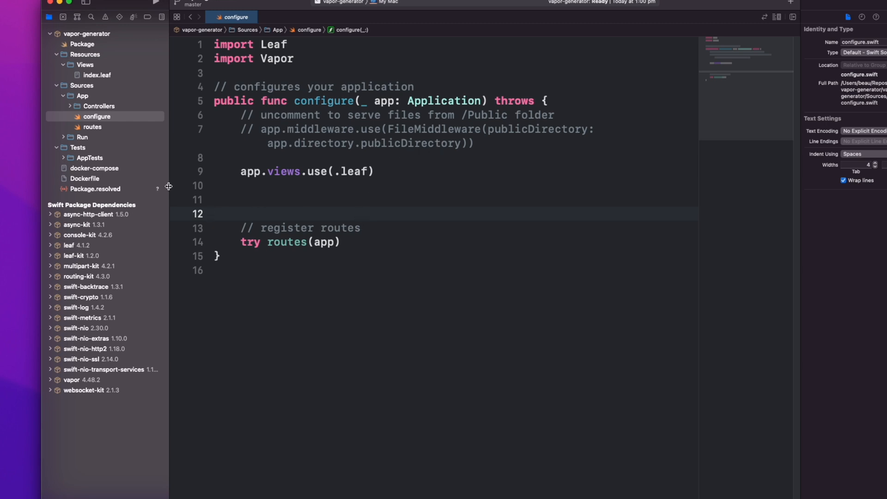
click(93, 127)
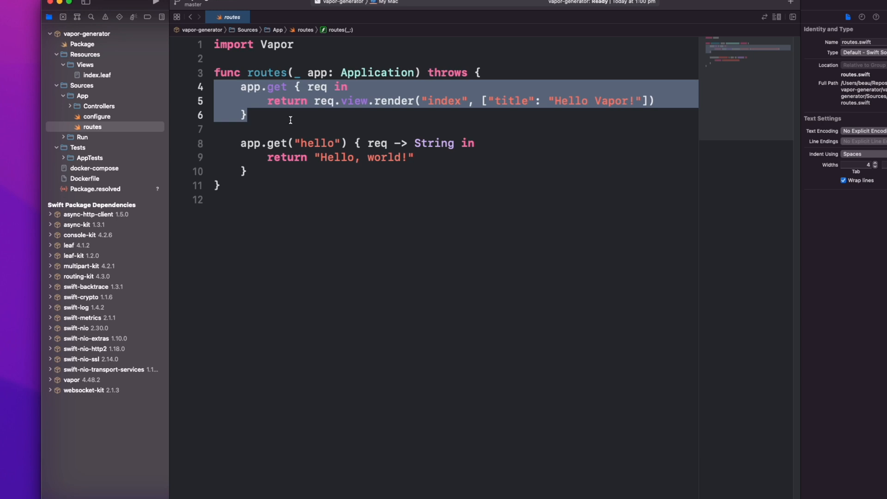
mouse_move(411, 107)
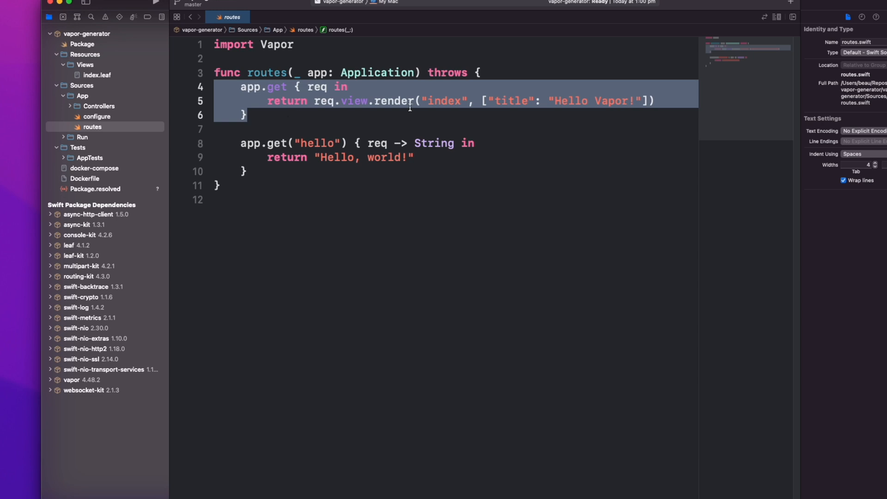
click(442, 101)
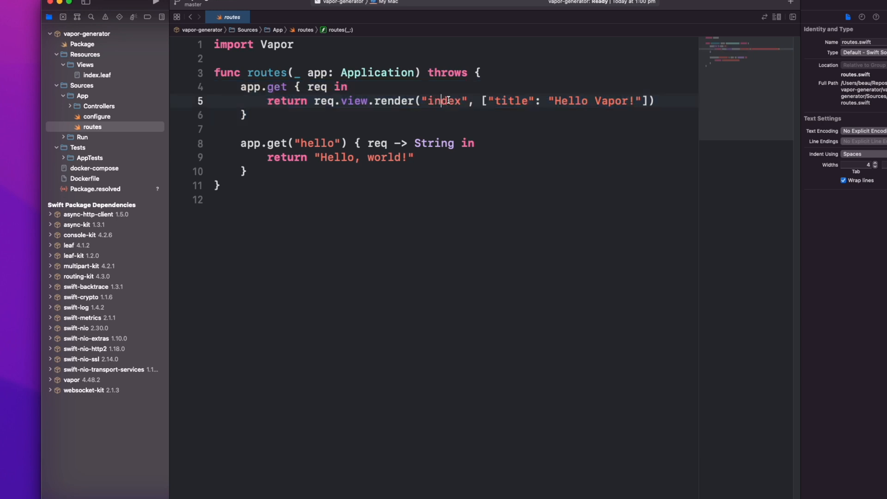
mouse_move(610, 101)
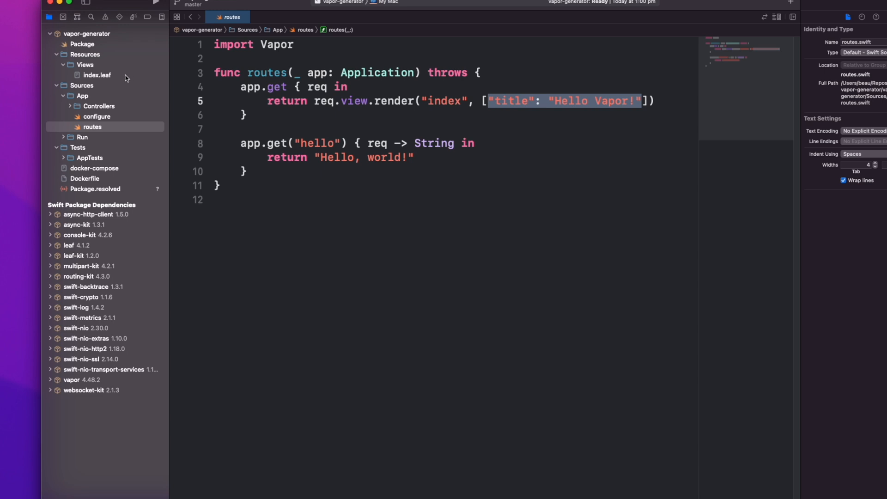
click(98, 74)
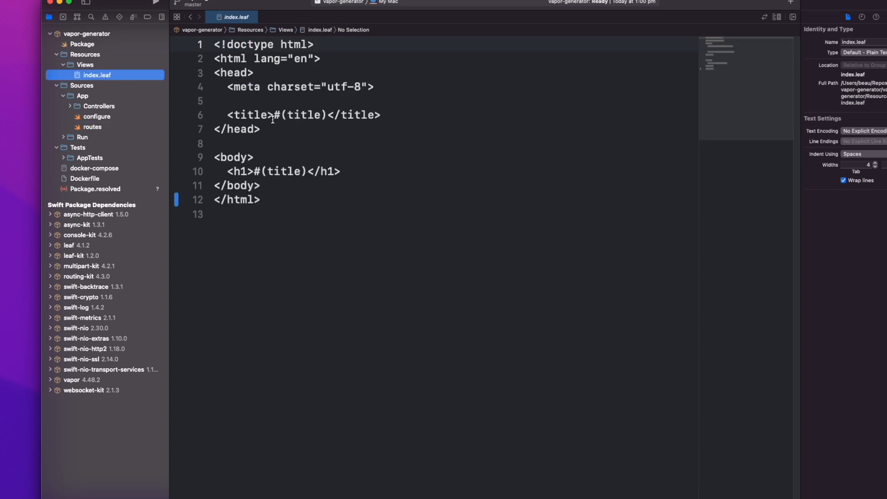
double_click(300, 115)
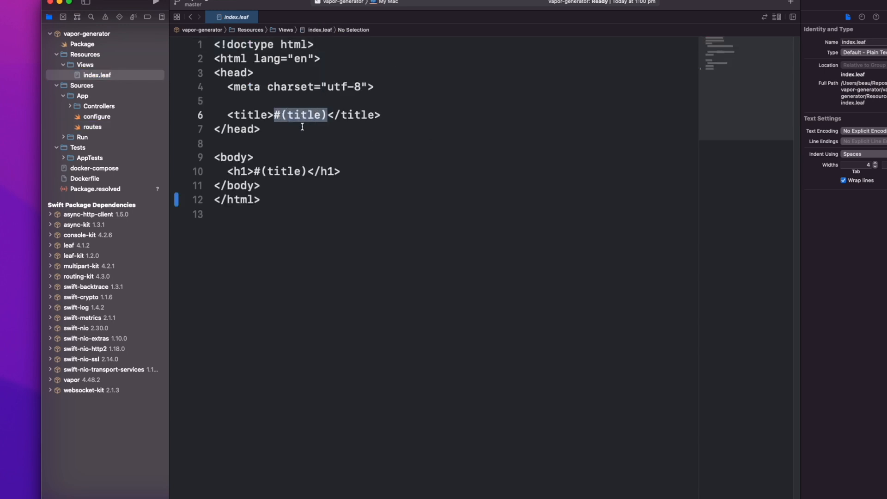
click(93, 127)
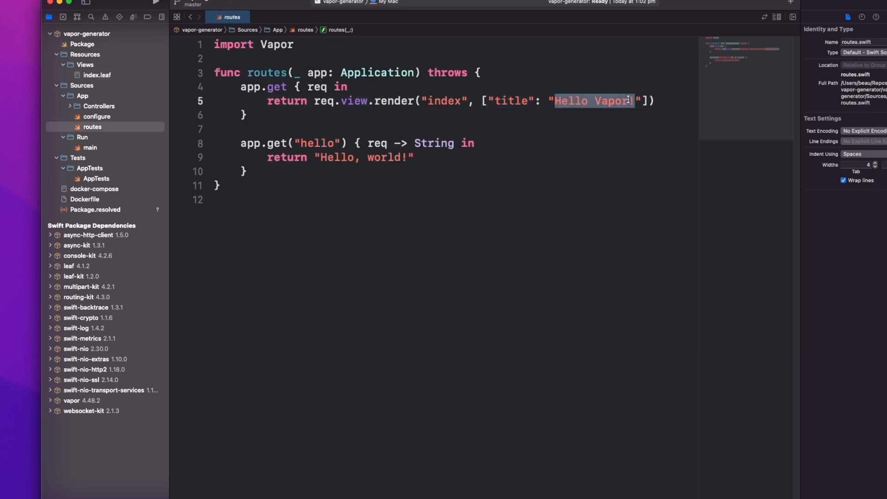
Replace the index route's title Hello Vapor! with the greeting 'Hello Beau'
text(Hel)
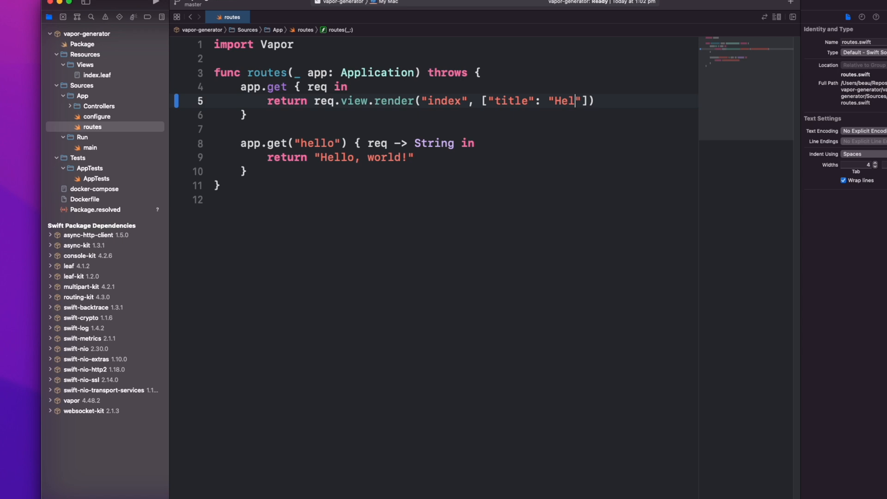
text(lo Beau)
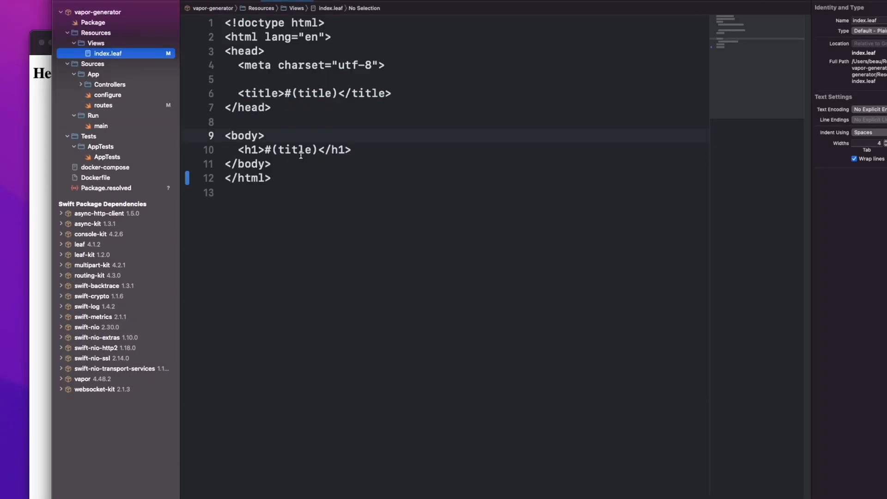
Add 'You are the best!' after #(title) in the index.leaf h1 heading
click(318, 149)
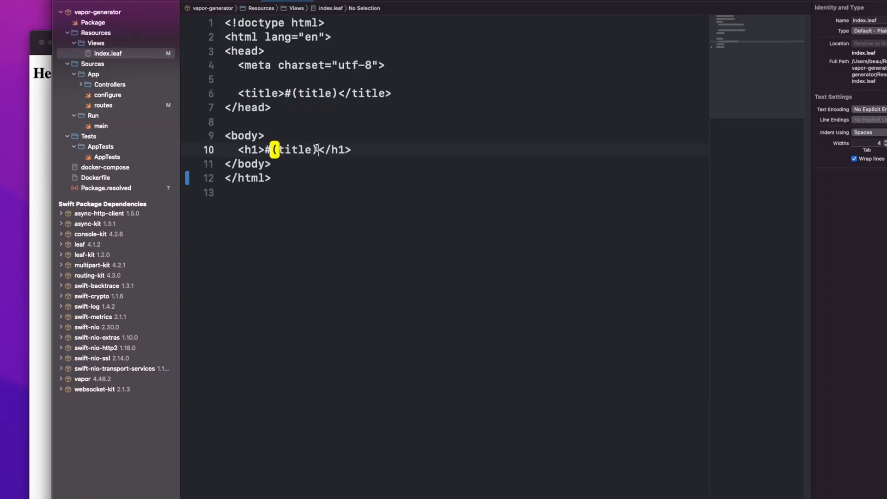
text(You are the)
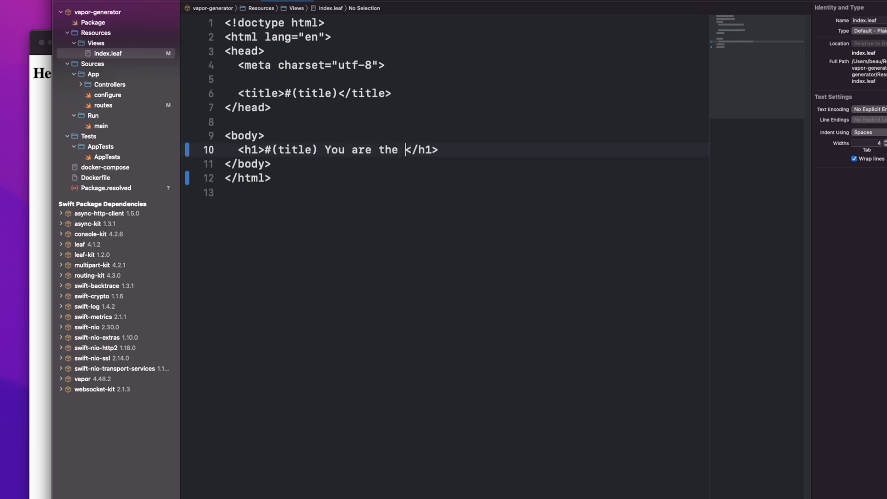
text(best!)
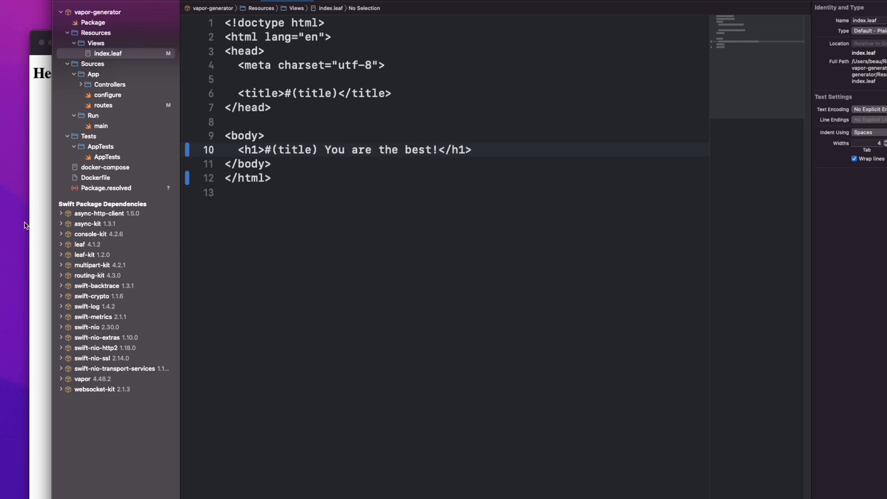